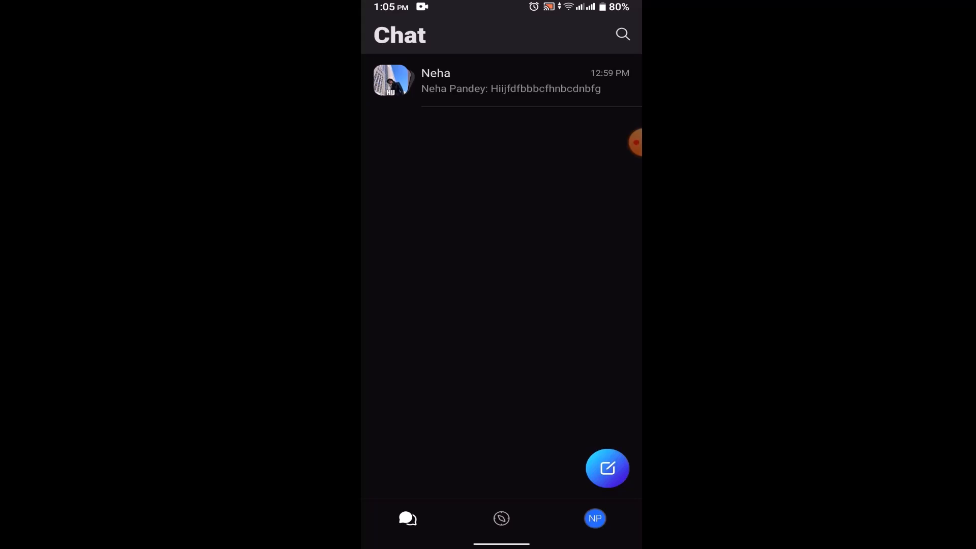
# Open the Neha group chat and its group info page.
pyautogui.click(511, 81)
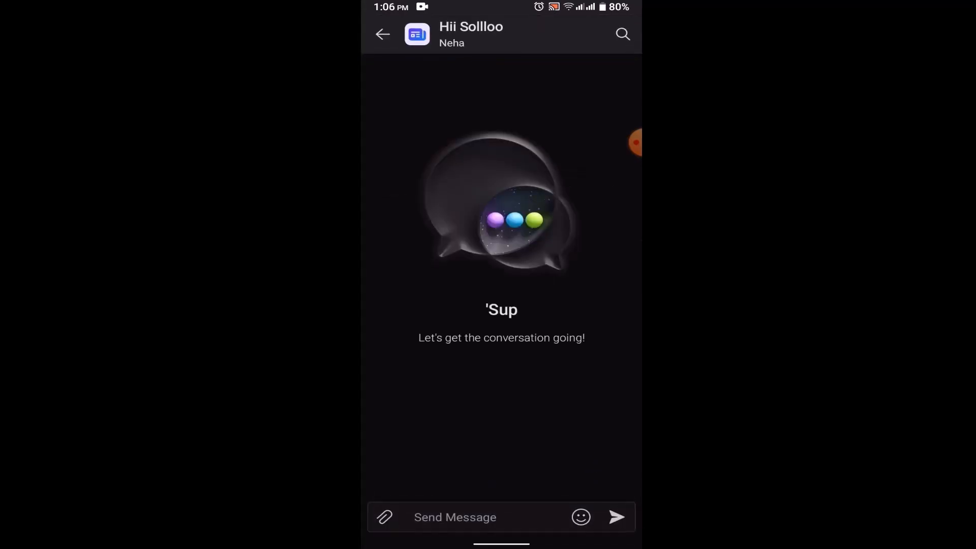
pyautogui.click(471, 34)
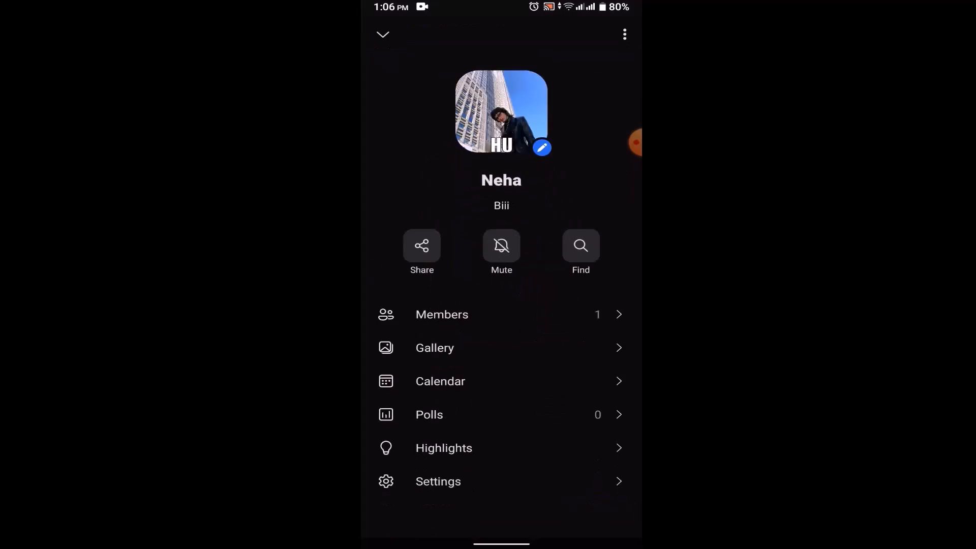
# Check the Neha group's settings, return, and start adding new members.
pyautogui.click(437, 481)
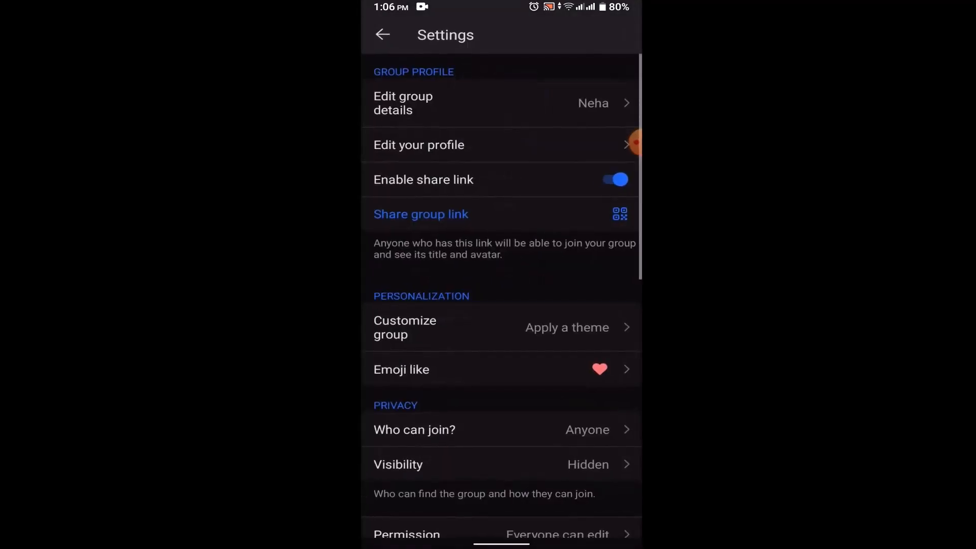
pyautogui.click(382, 34)
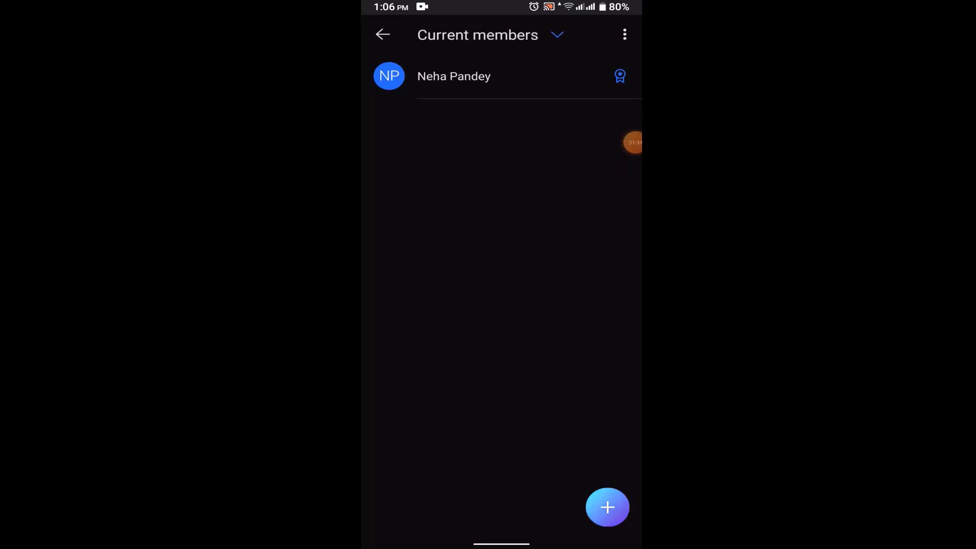
pyautogui.click(607, 507)
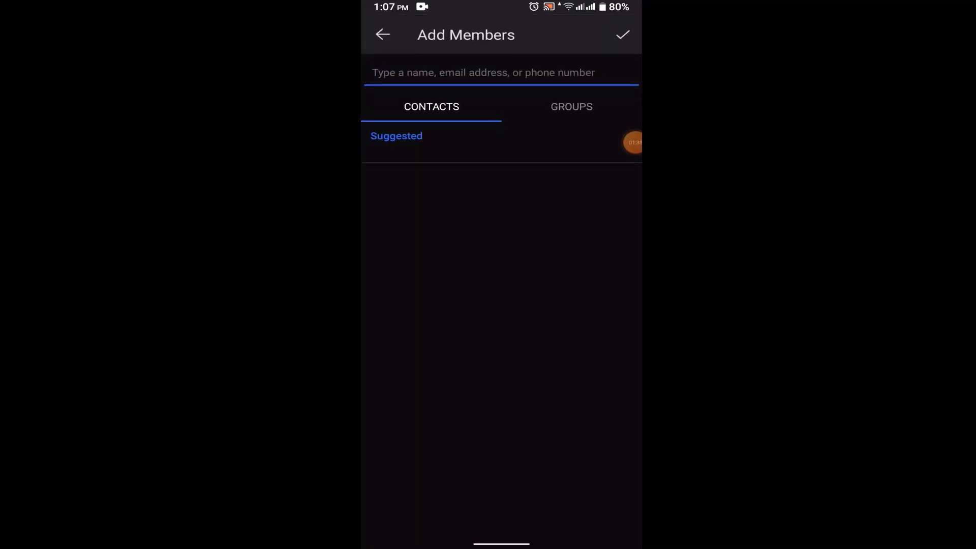